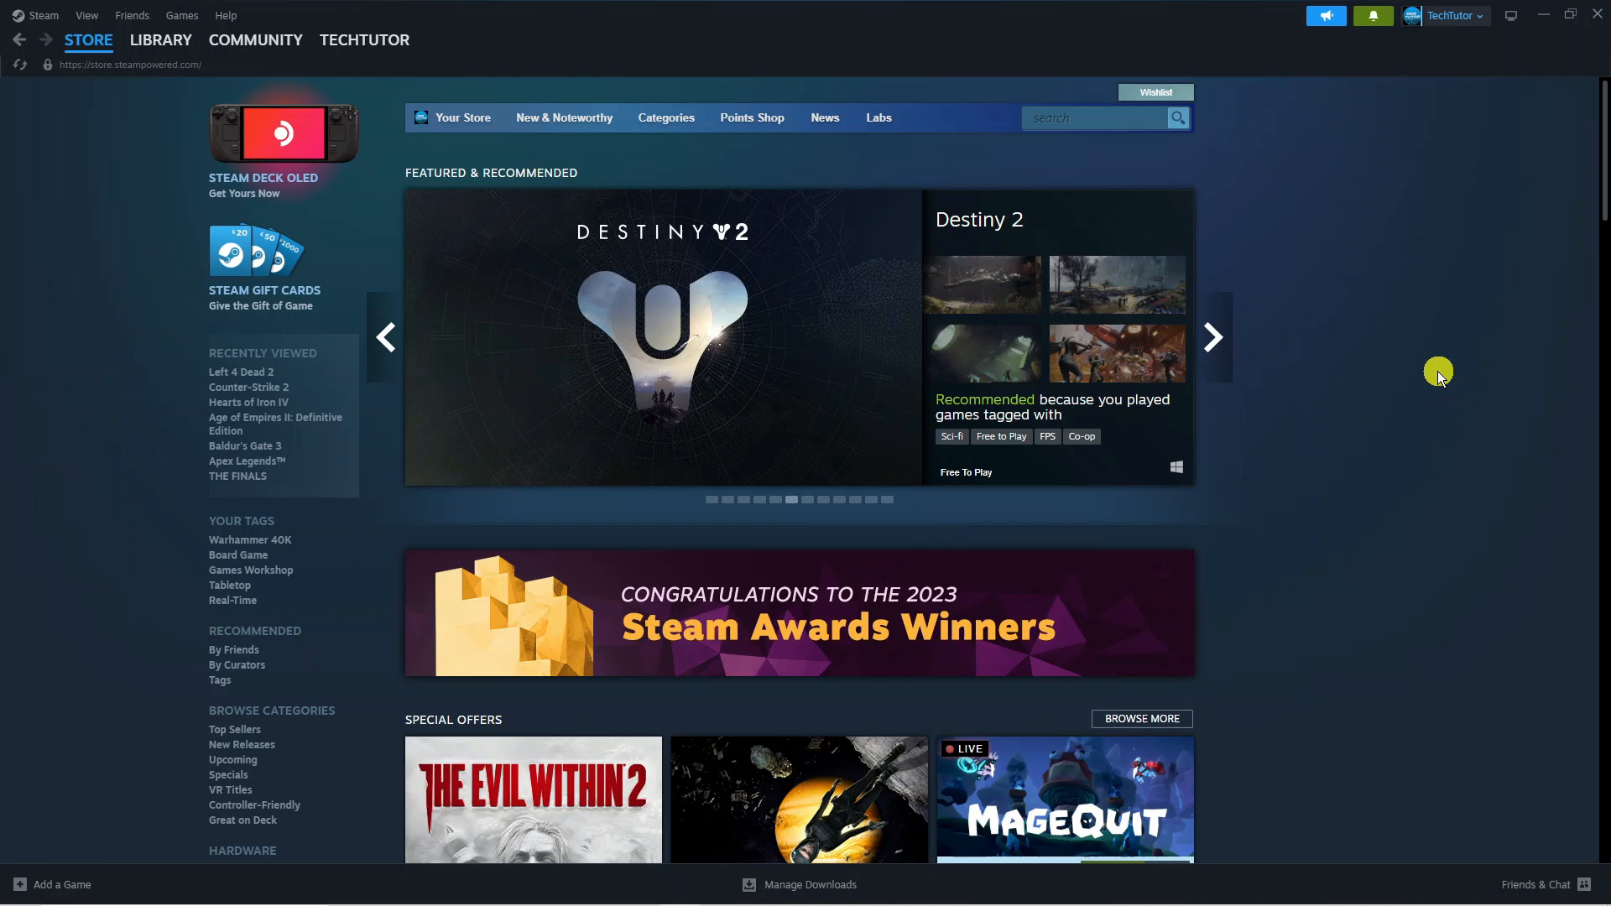
pyautogui.click(1212, 337)
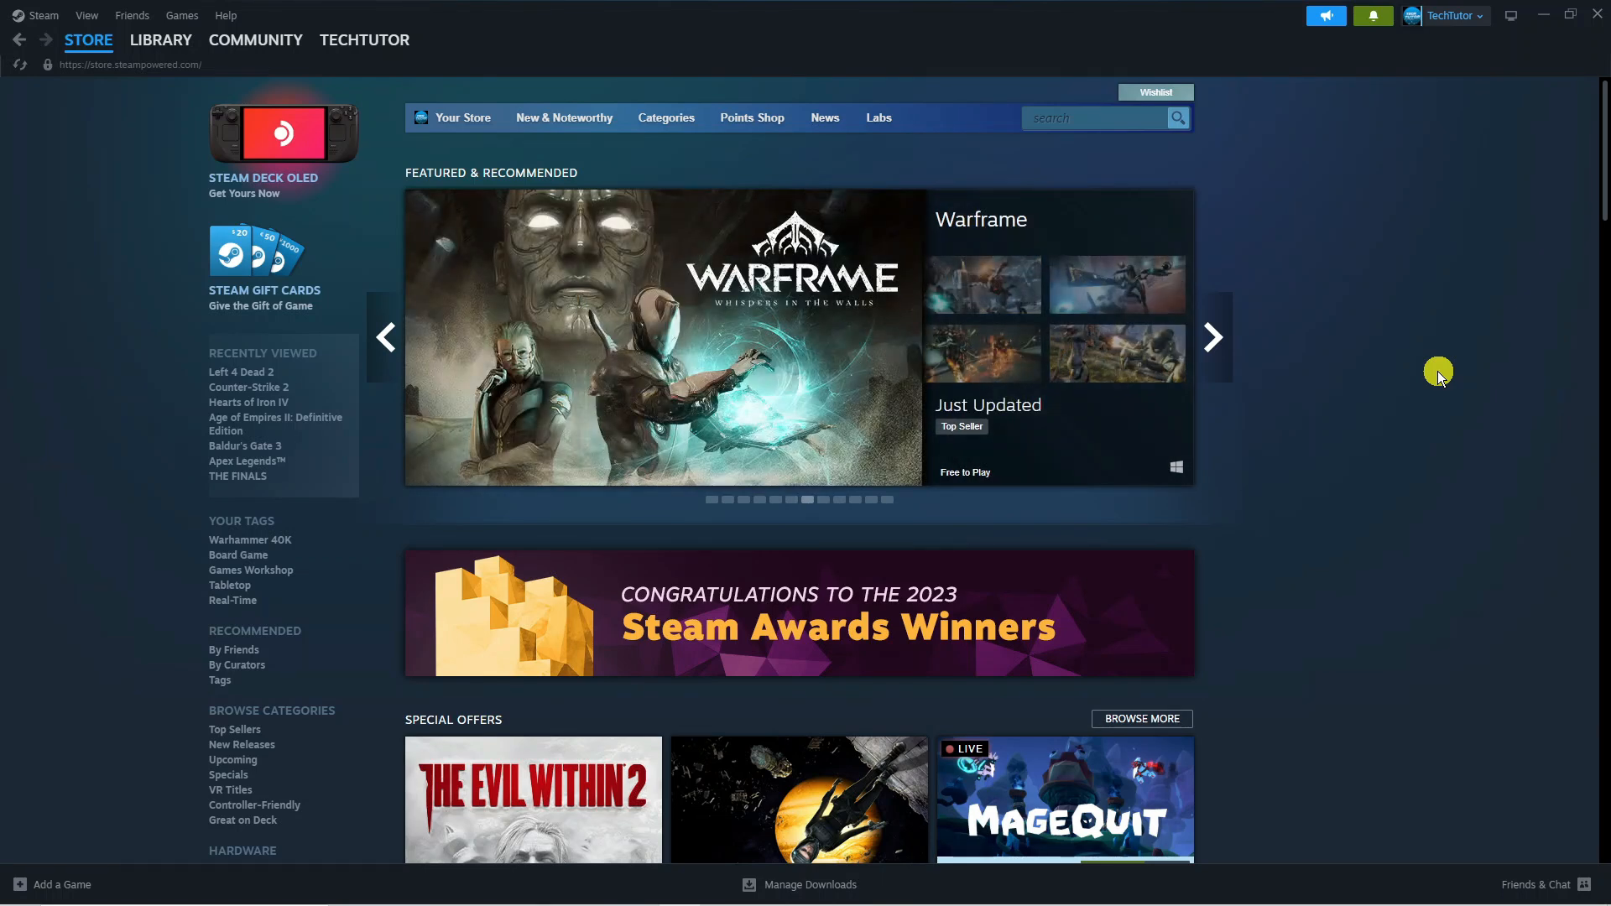
pyautogui.click(1212, 338)
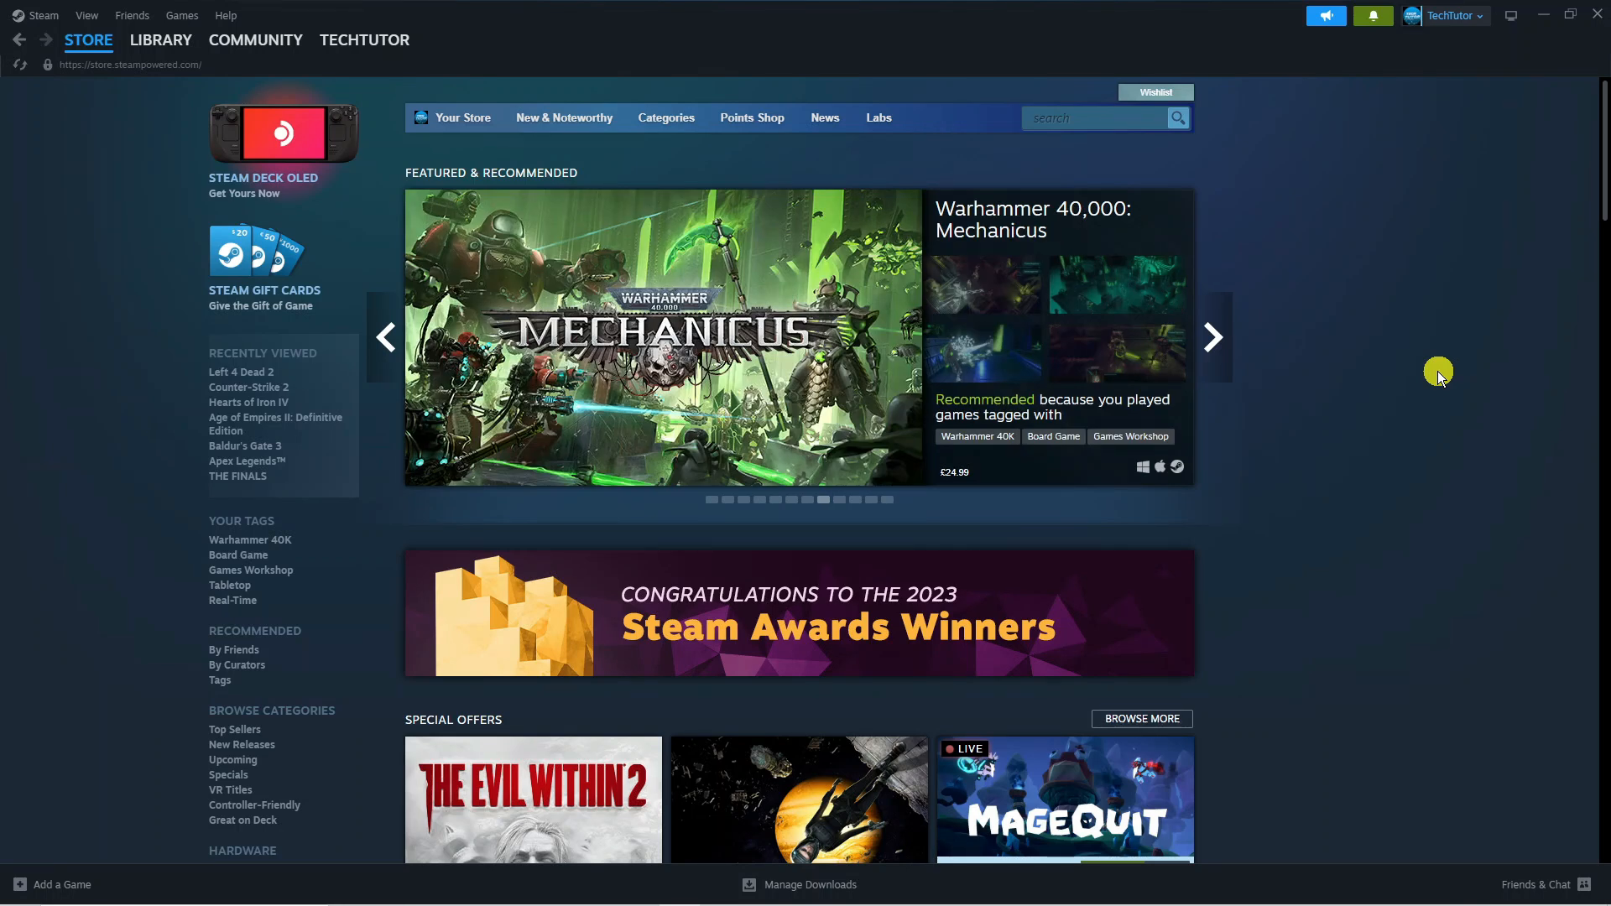
pyautogui.click(1212, 338)
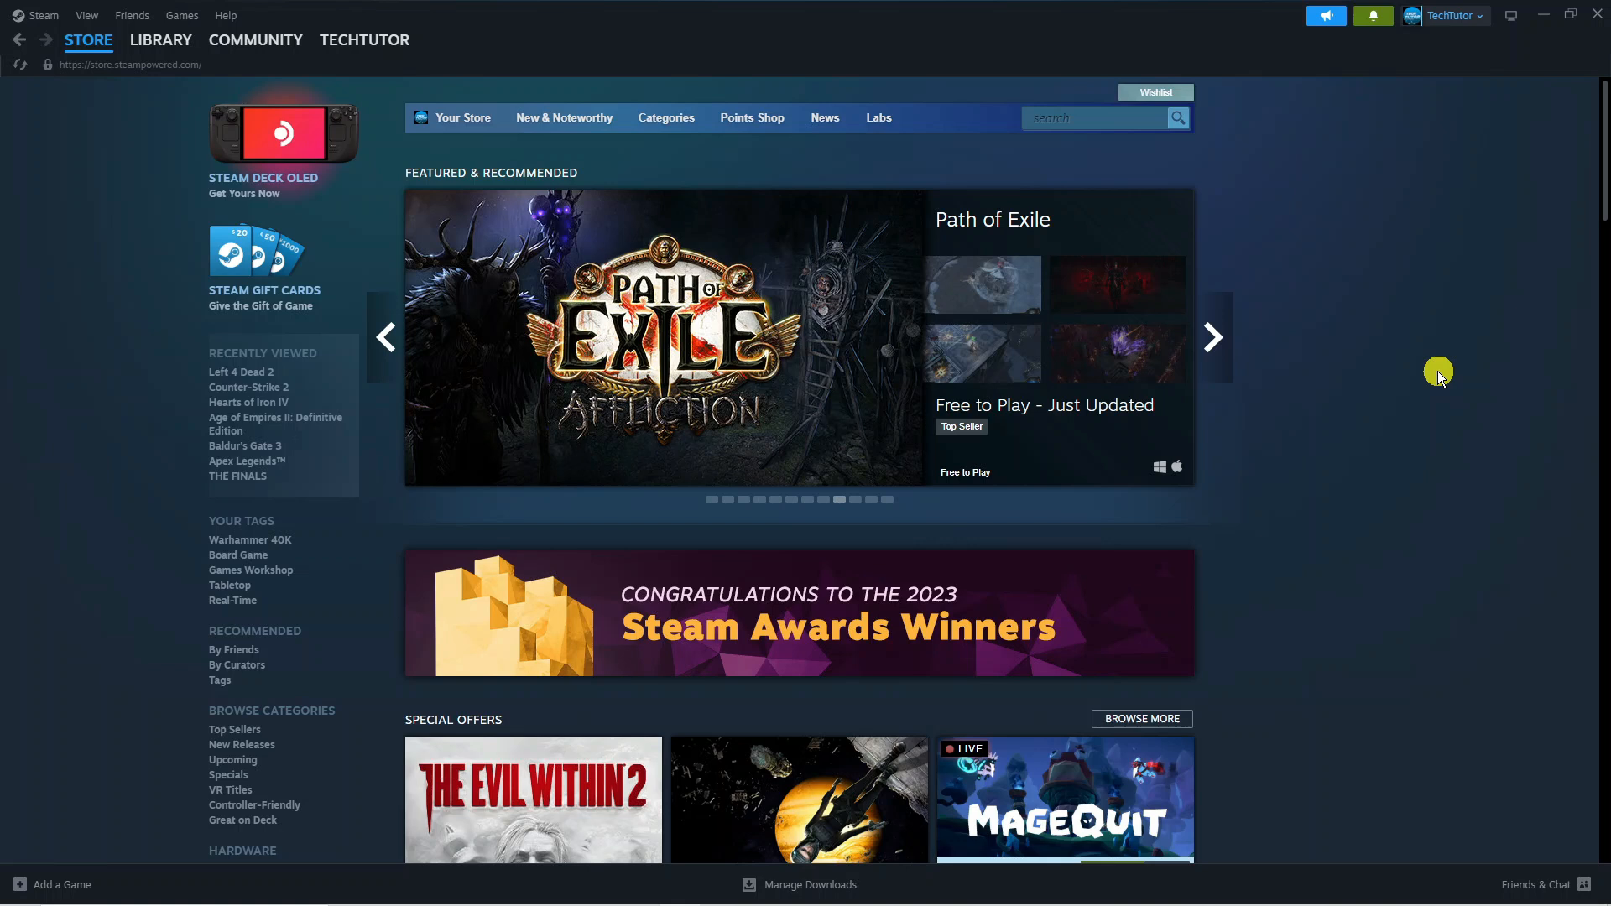
pyautogui.click(1211, 337)
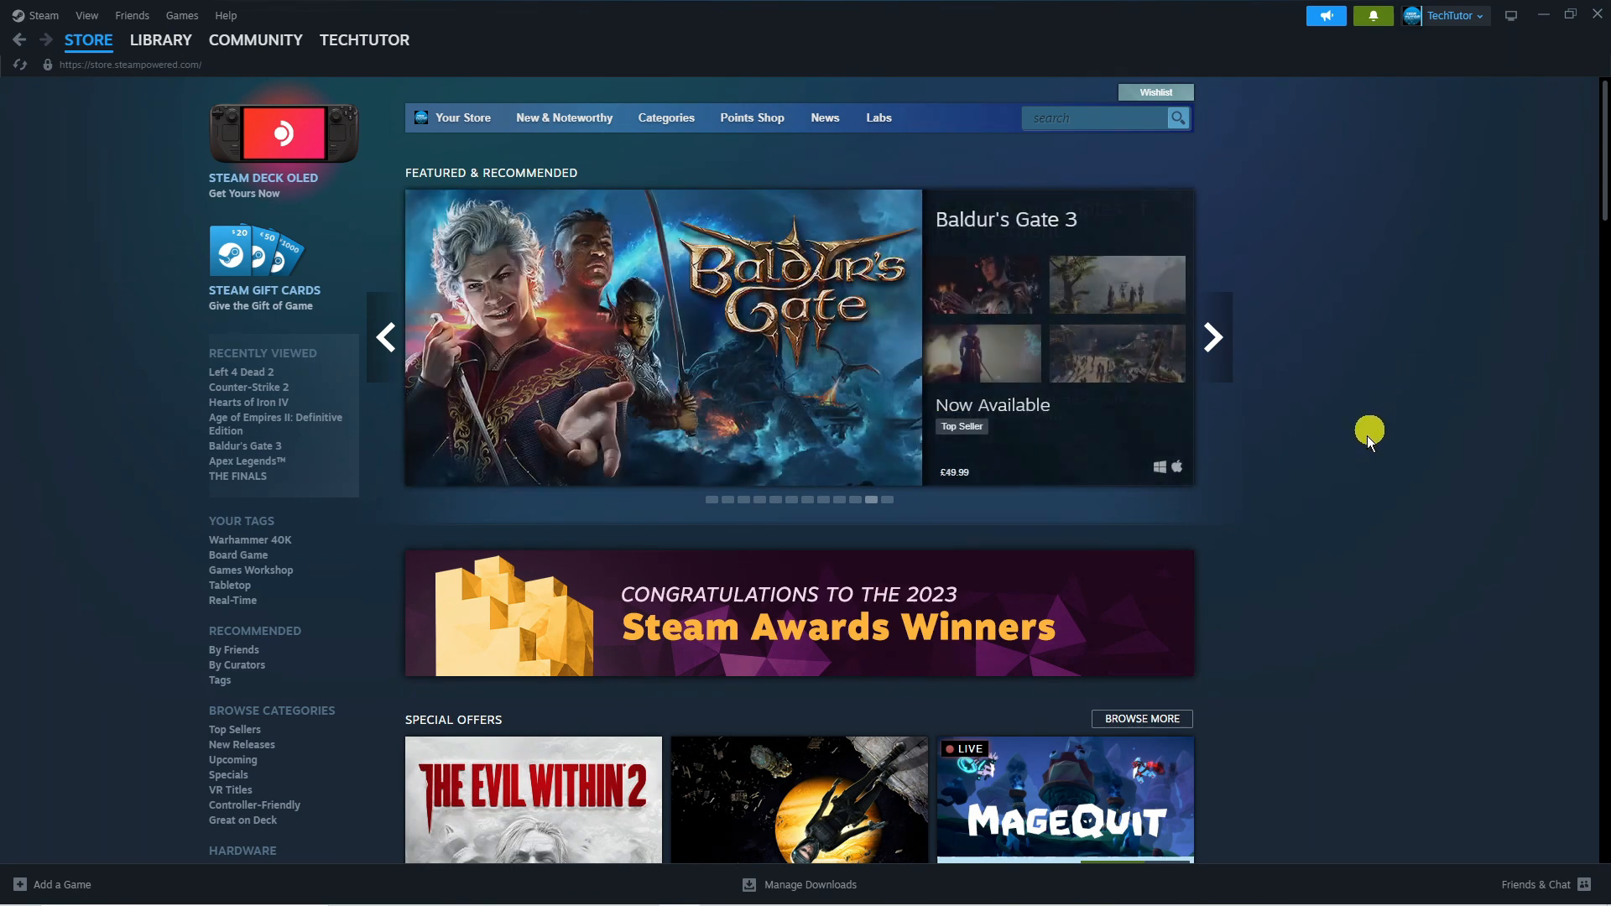
pyautogui.moveTo(1349, 455)
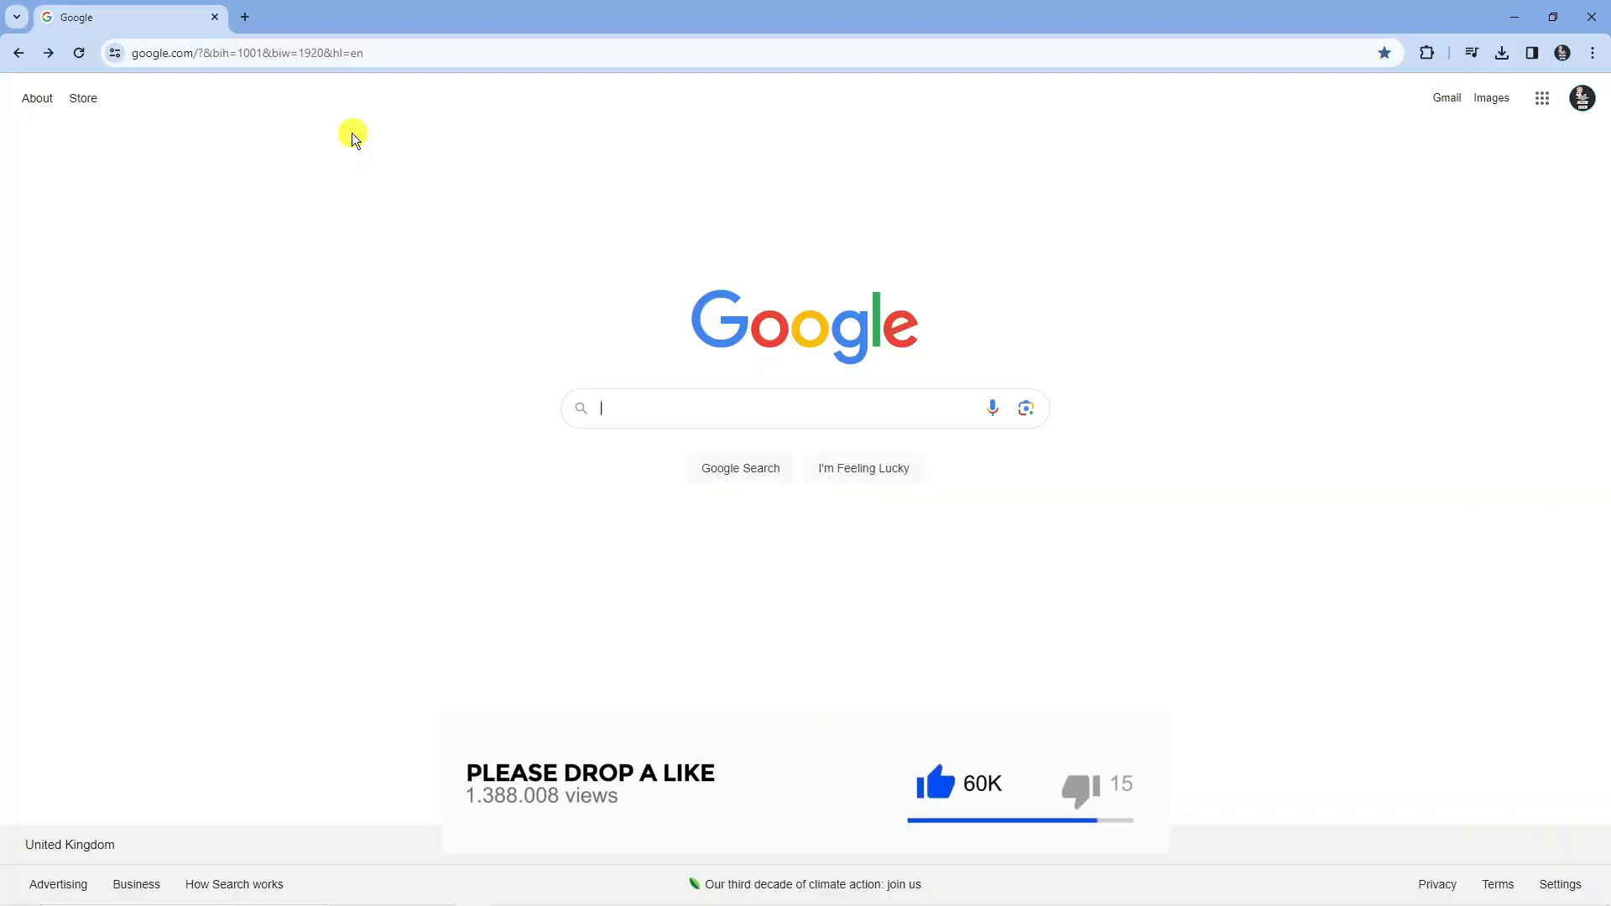
pyautogui.moveTo(372, 54)
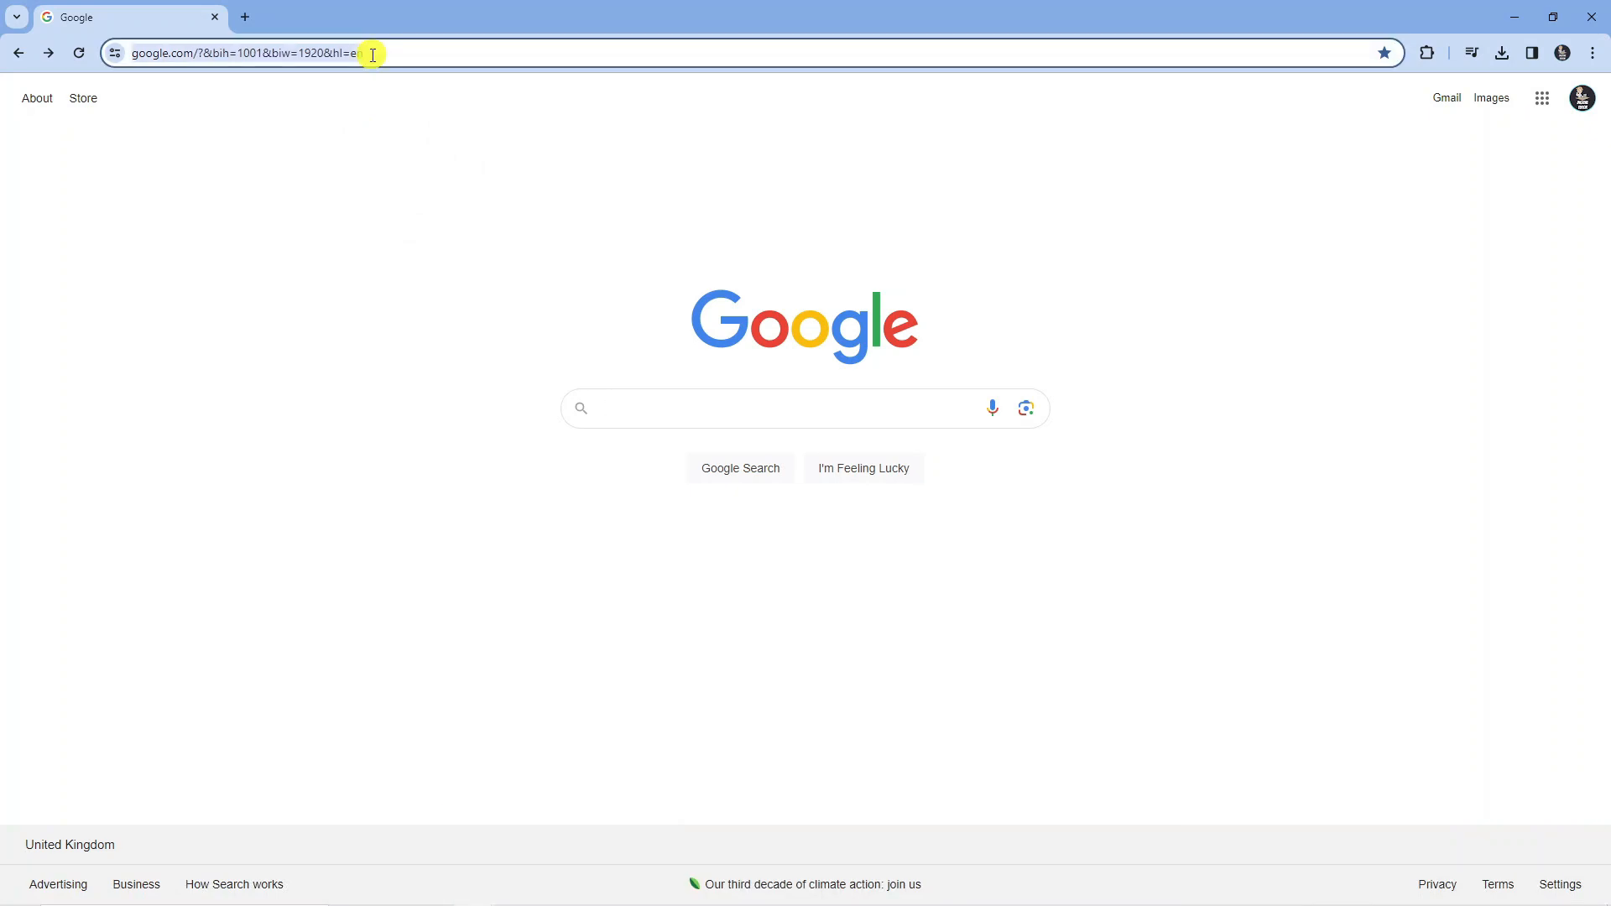
pyautogui.write('https://steamcommunity.com/dev/apikey')
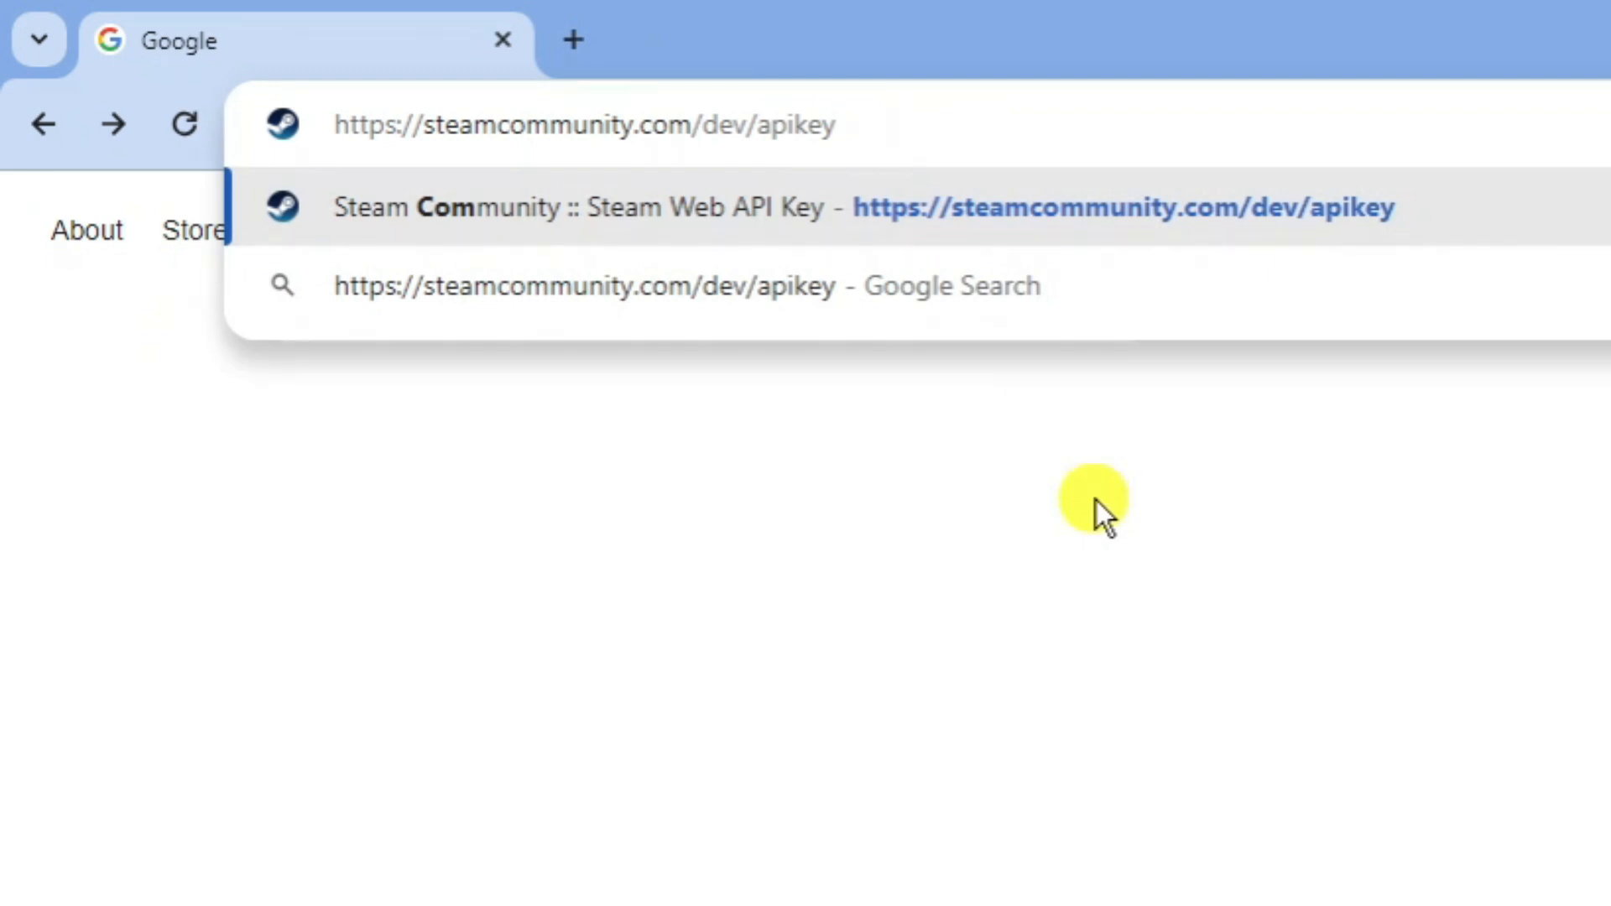
pyautogui.click(585, 123)
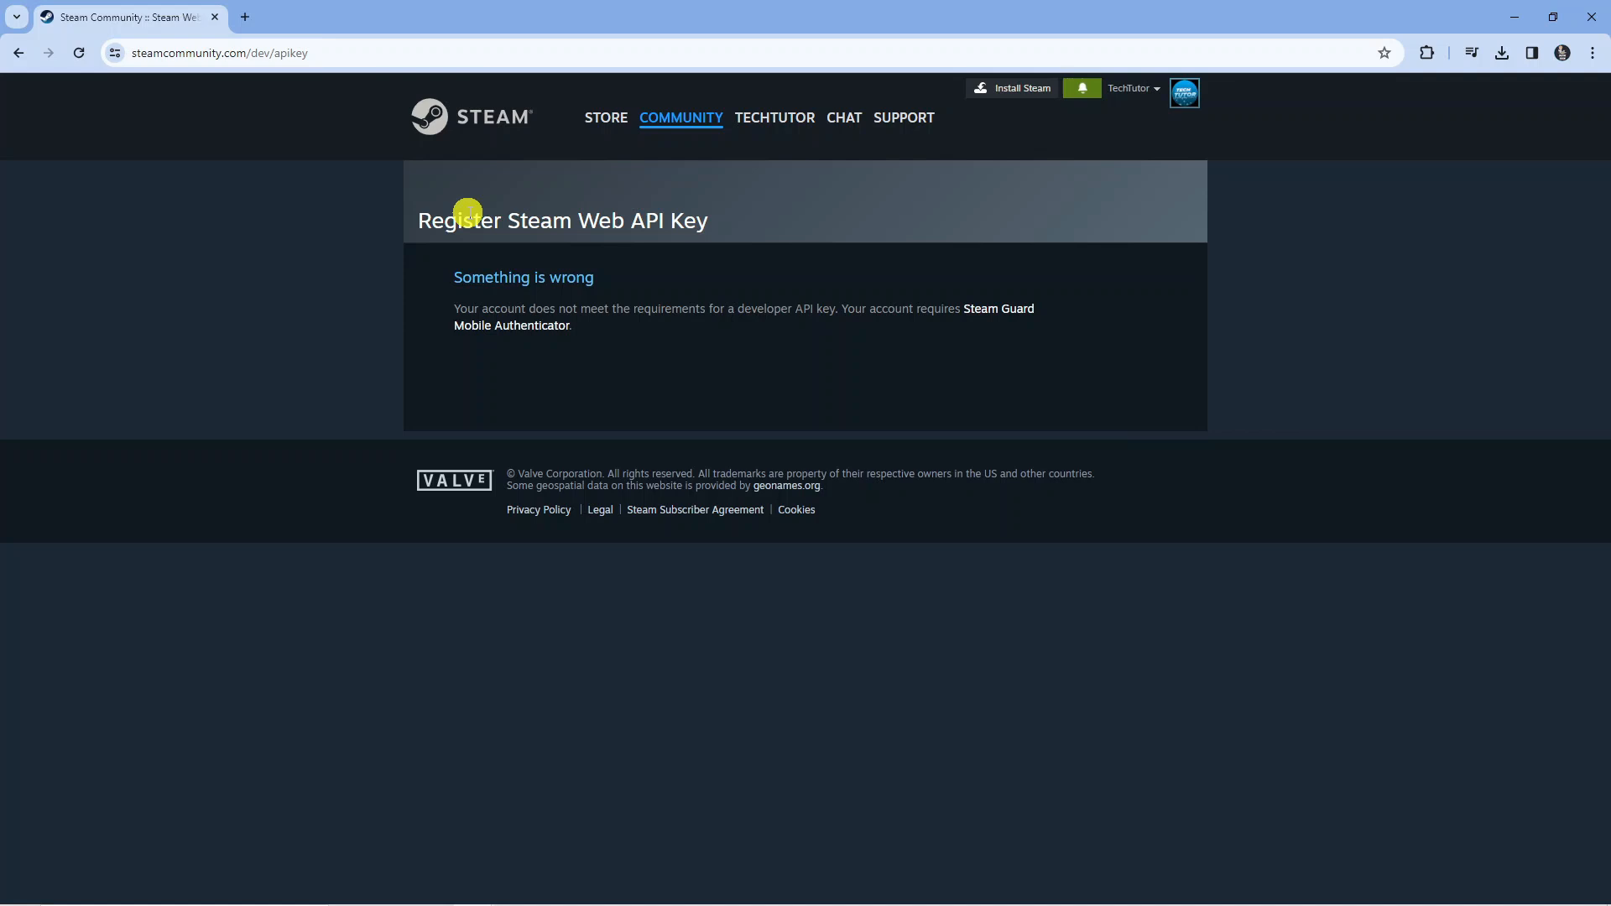
pyautogui.moveTo(682, 220)
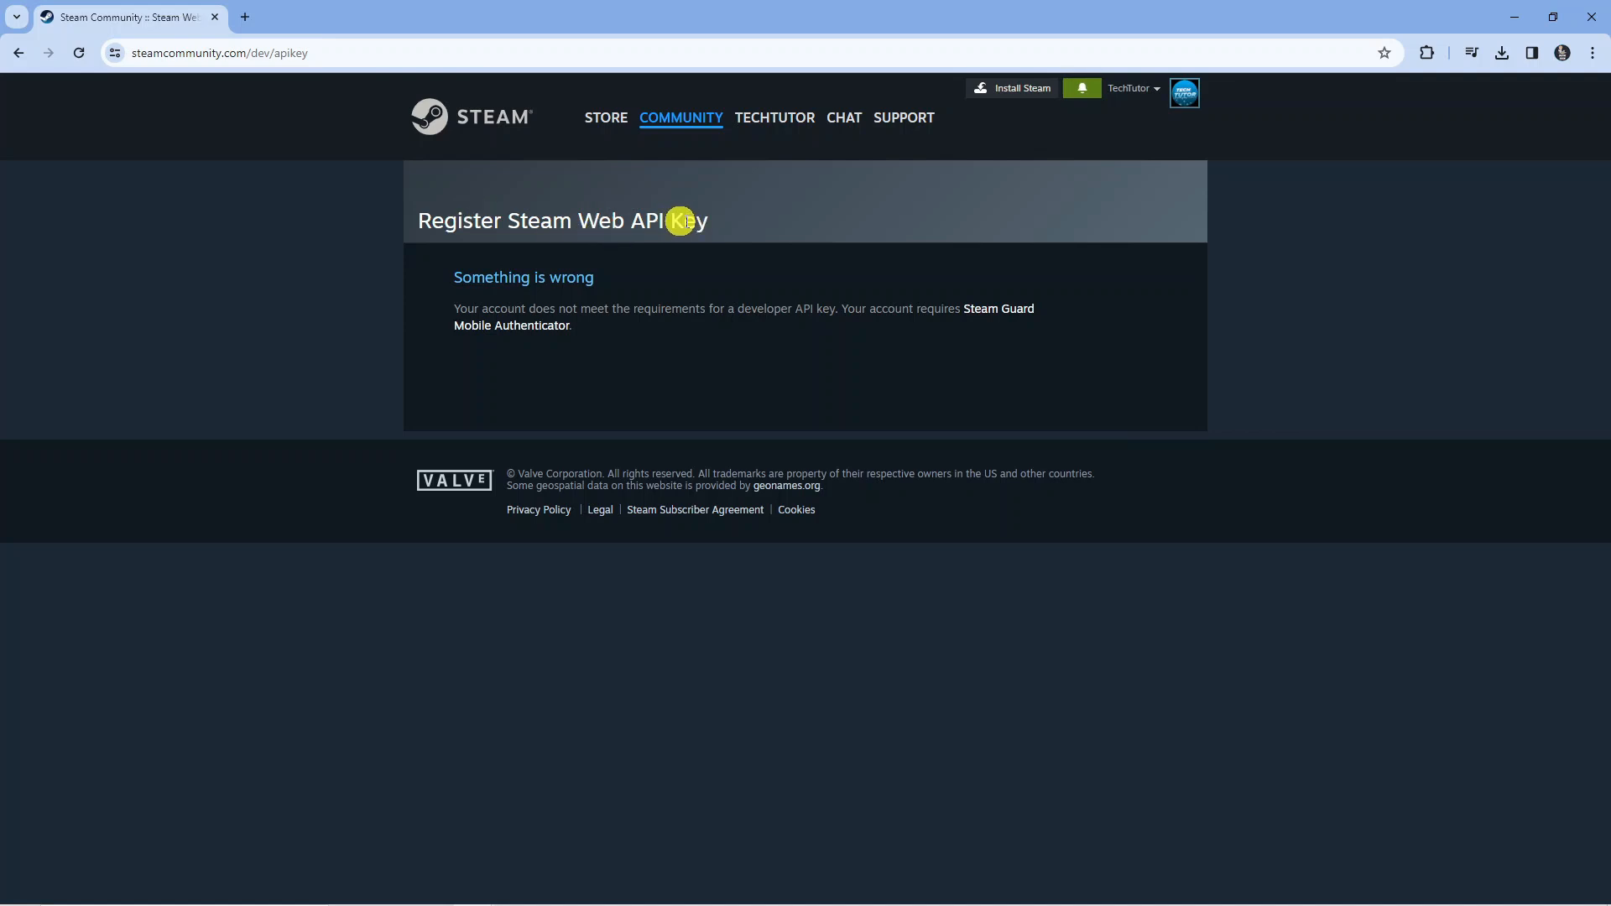
pyautogui.moveTo(462, 271)
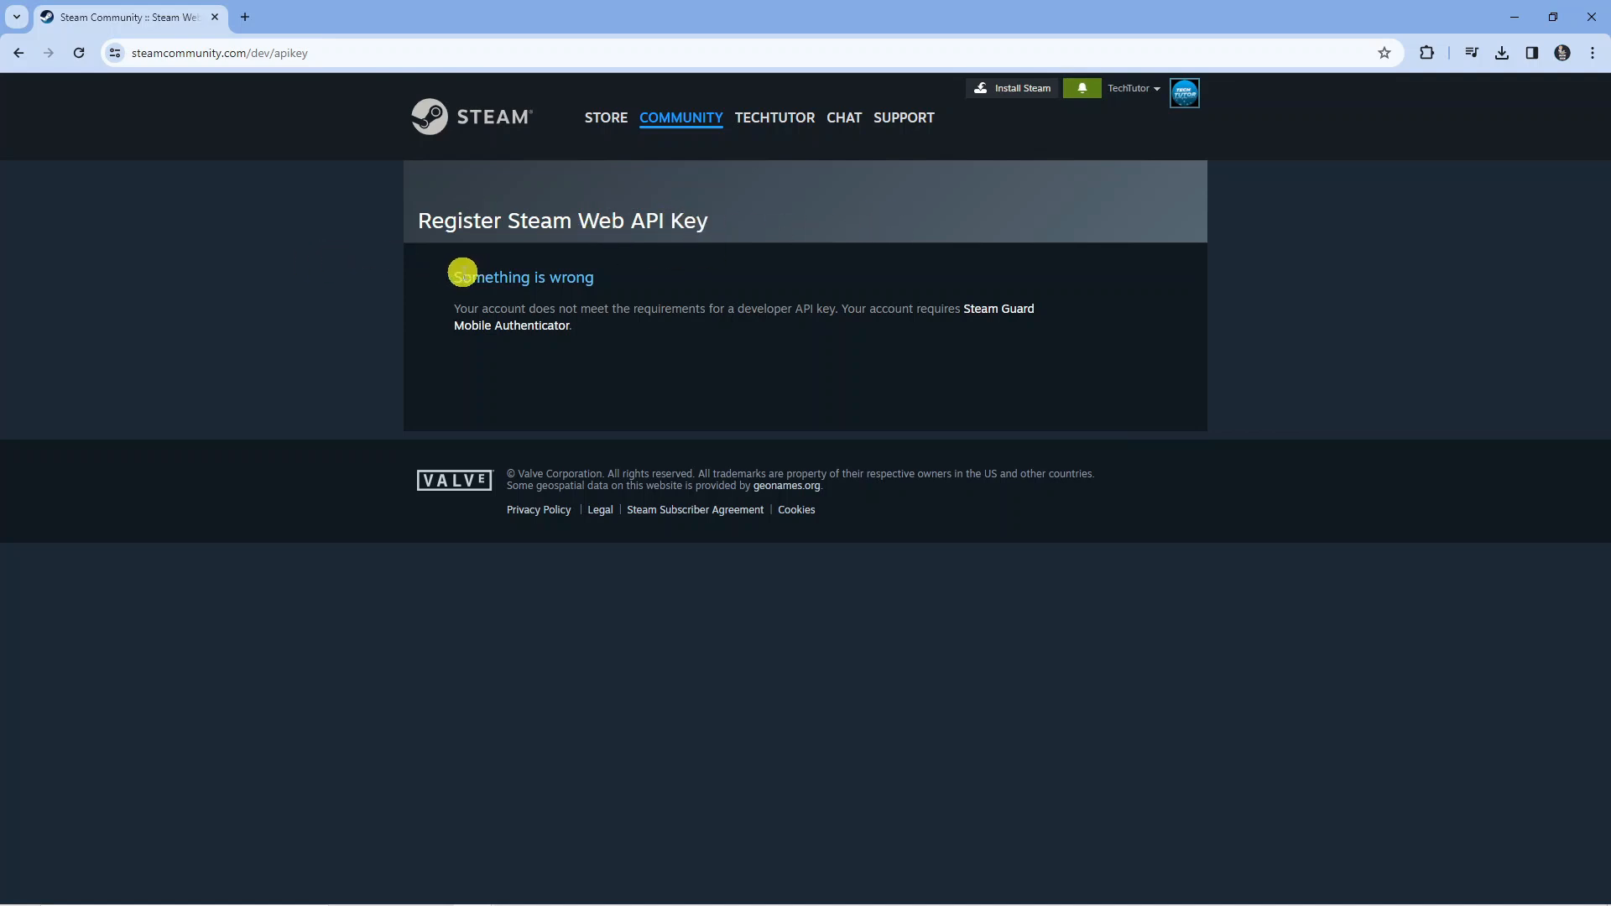
pyautogui.moveTo(894, 317)
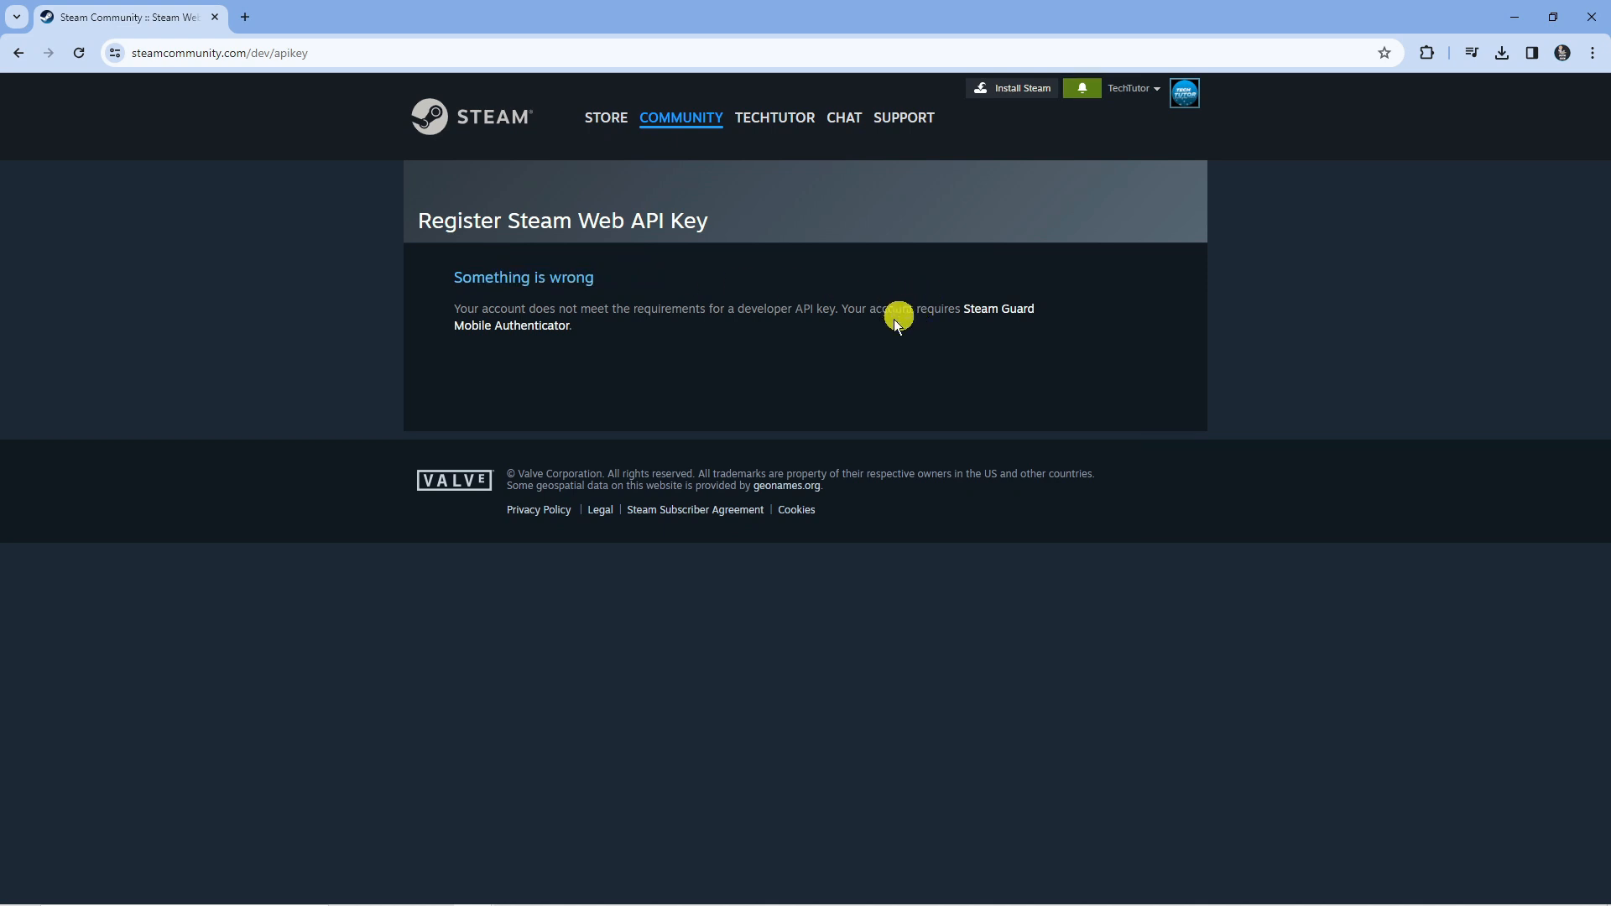
pyautogui.moveTo(747, 347)
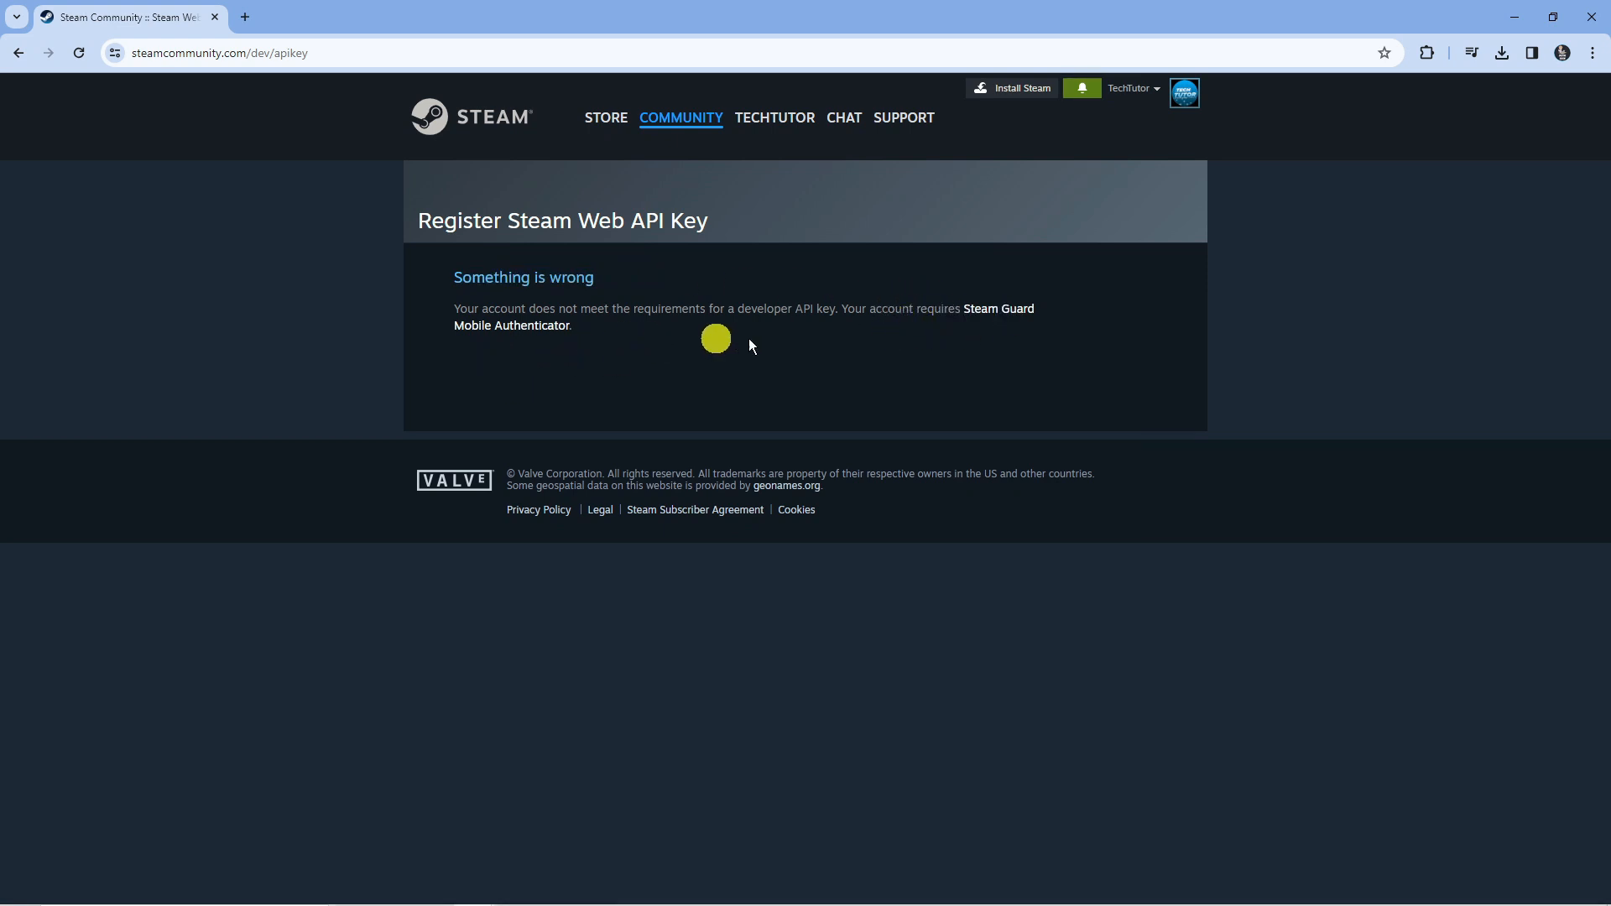
pyautogui.moveTo(953, 372)
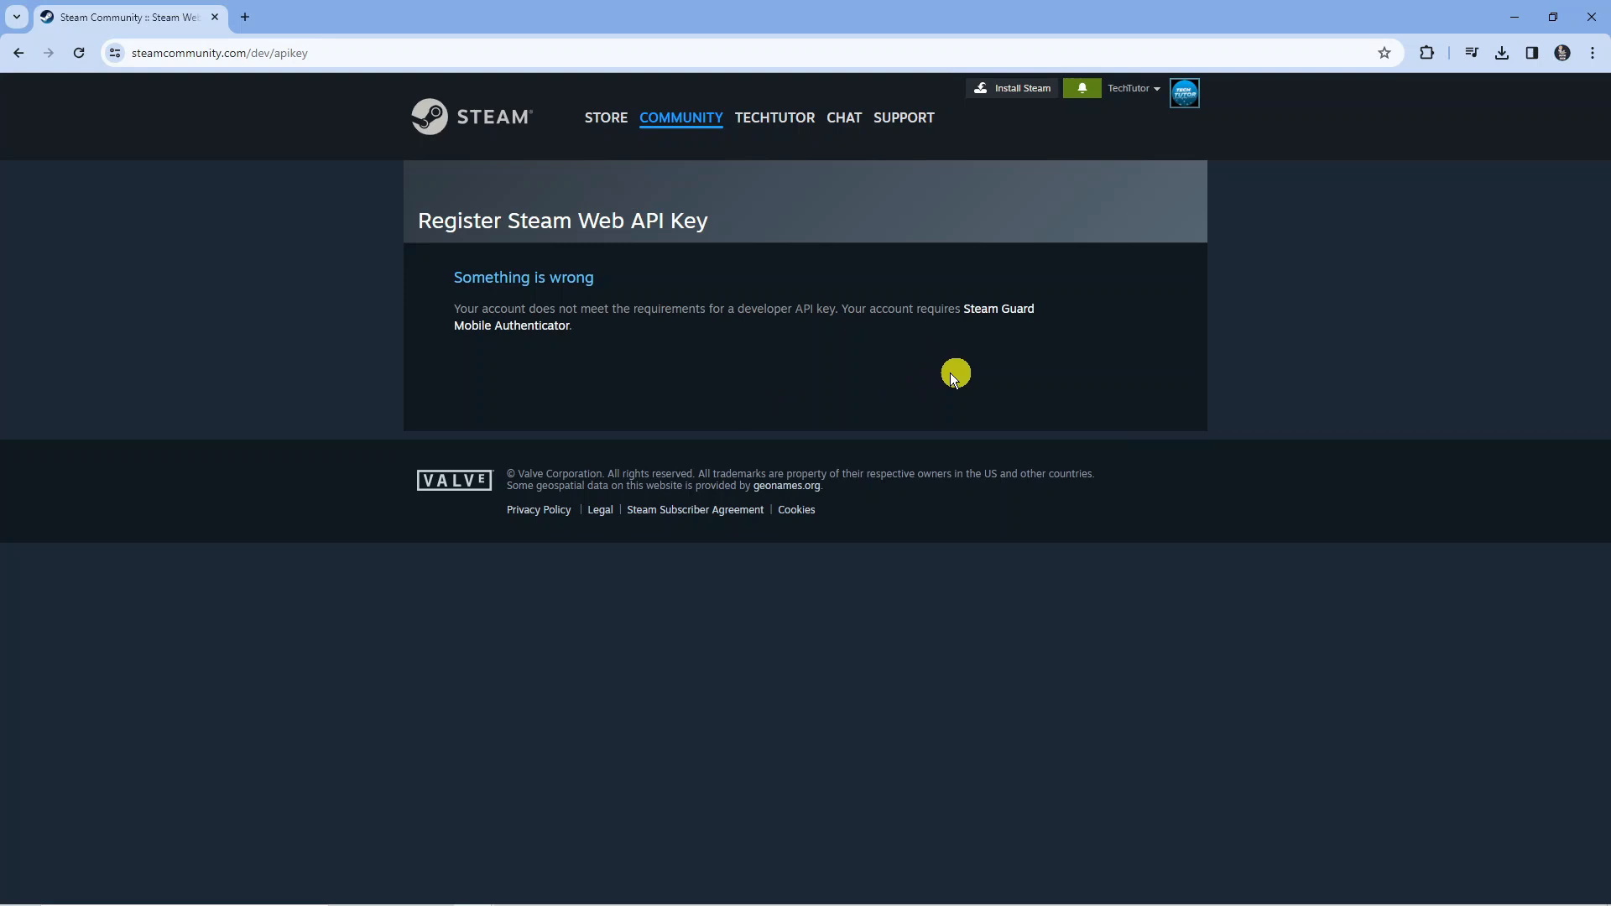
pyautogui.moveTo(916, 373)
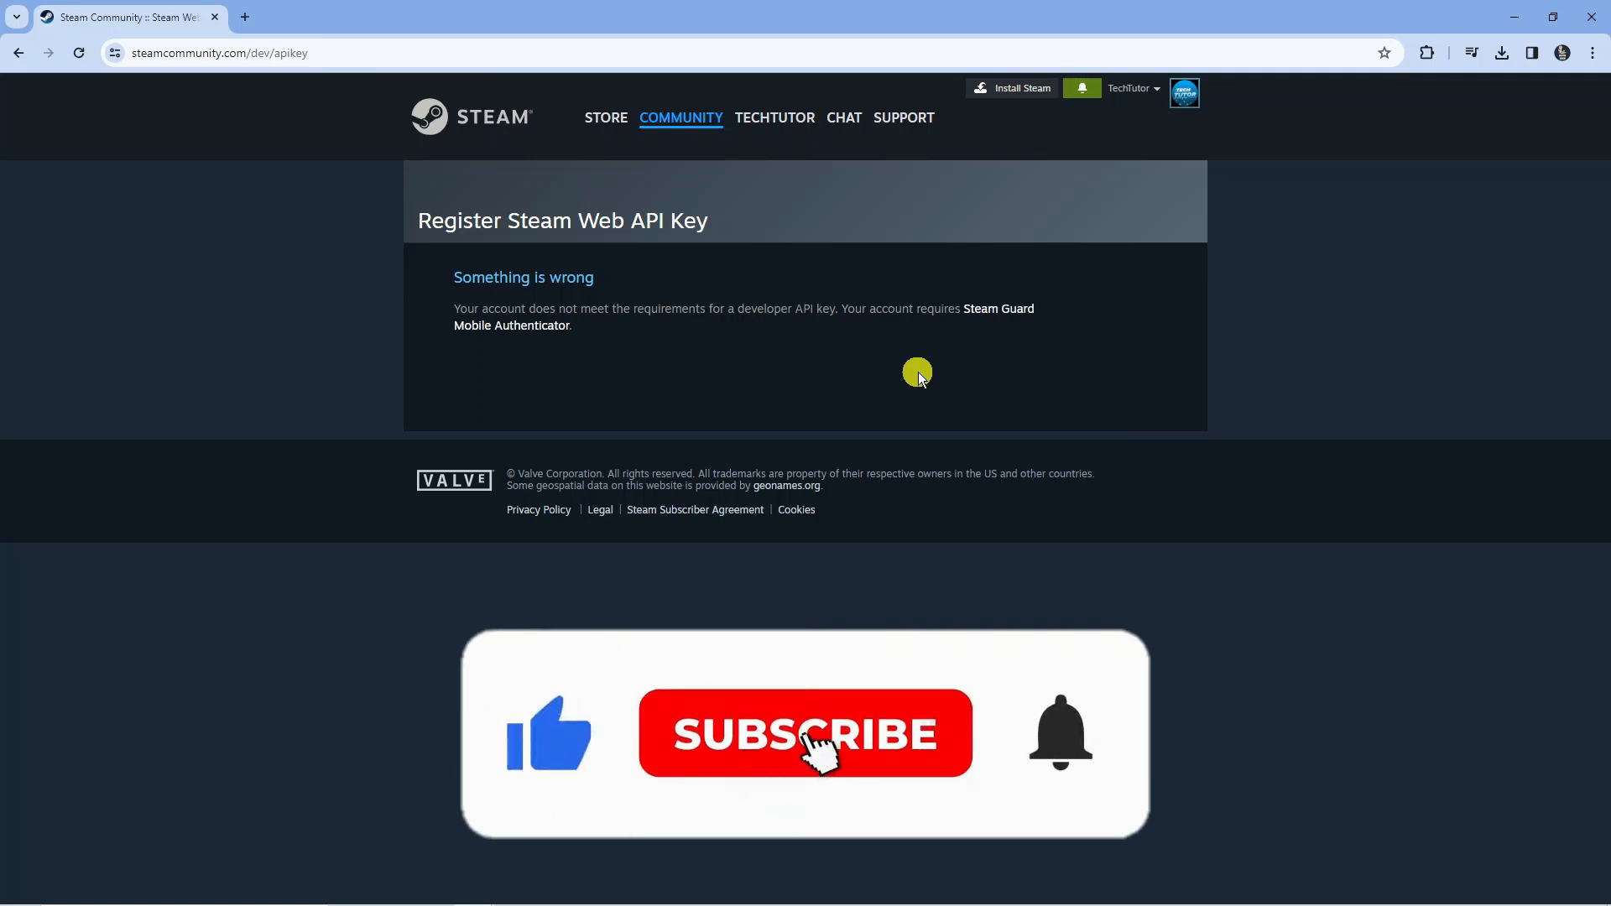
pyautogui.click(804, 732)
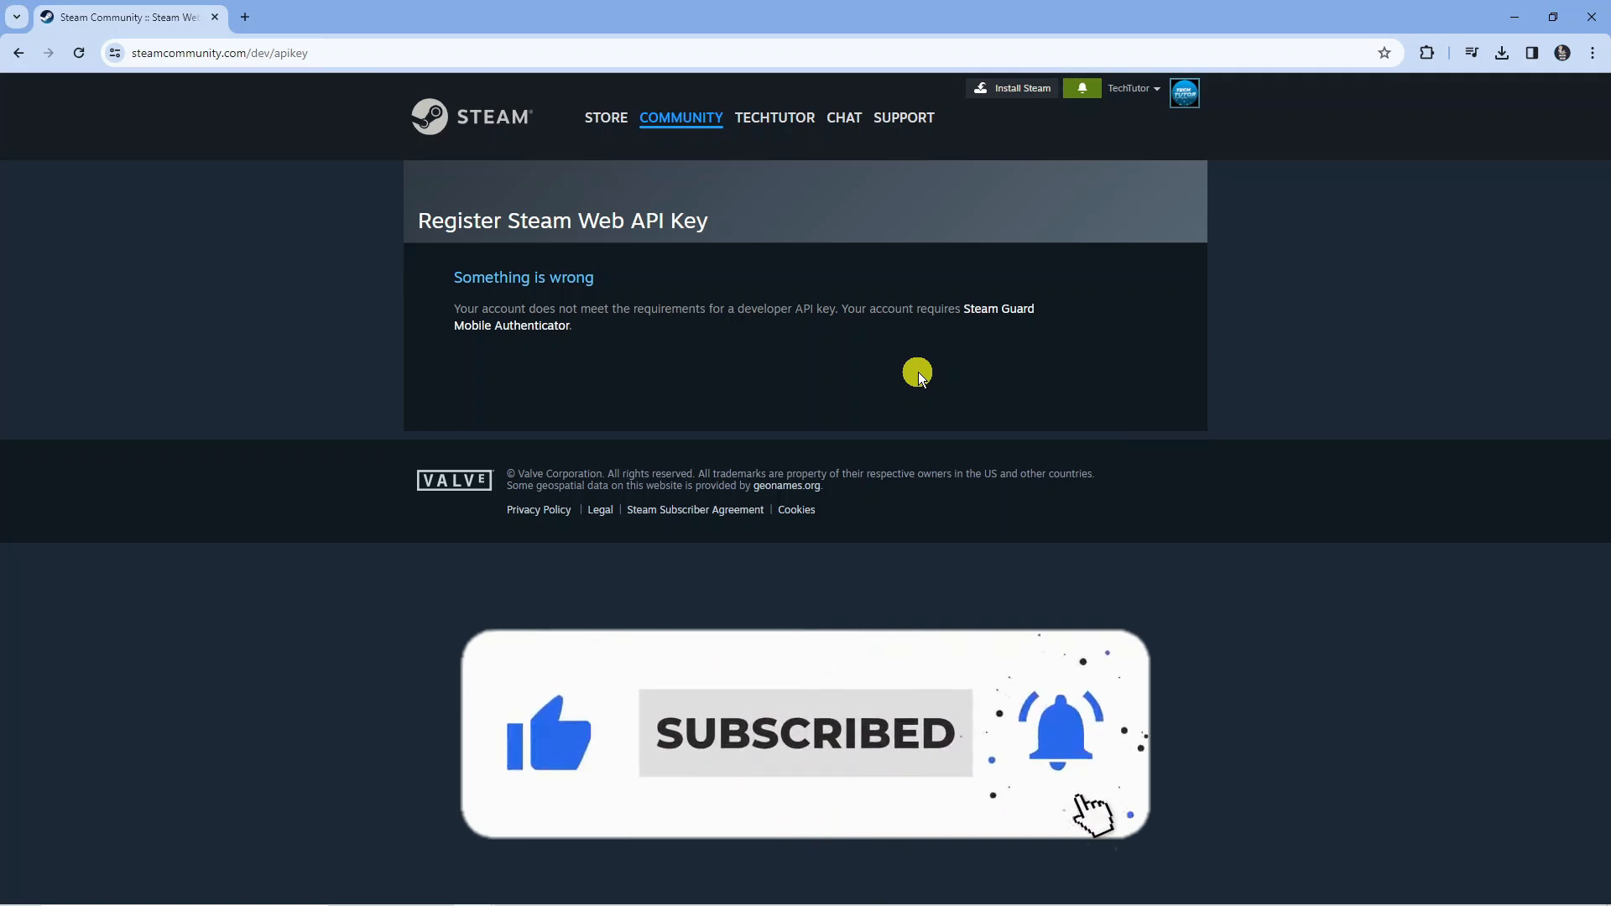